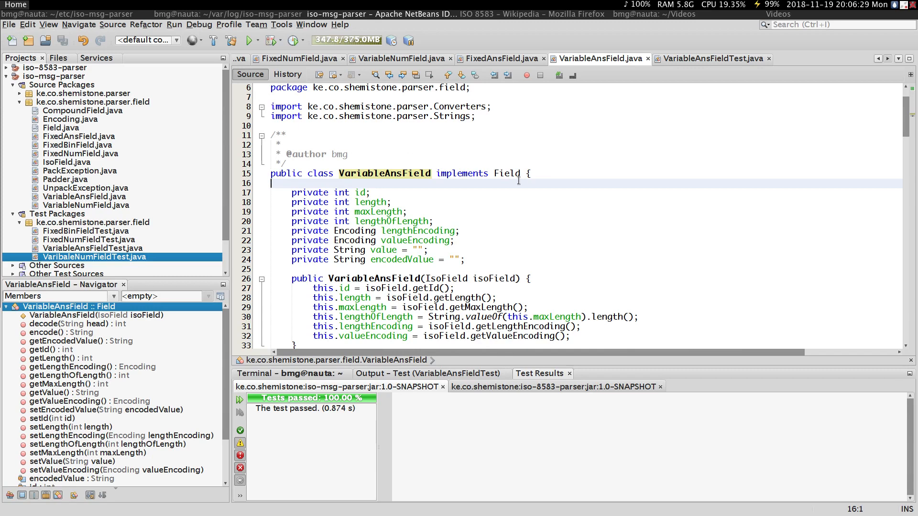
# Add a trailing comment '//ans.var12' after the id field declaration, then discard it
pyautogui.click(527, 173)
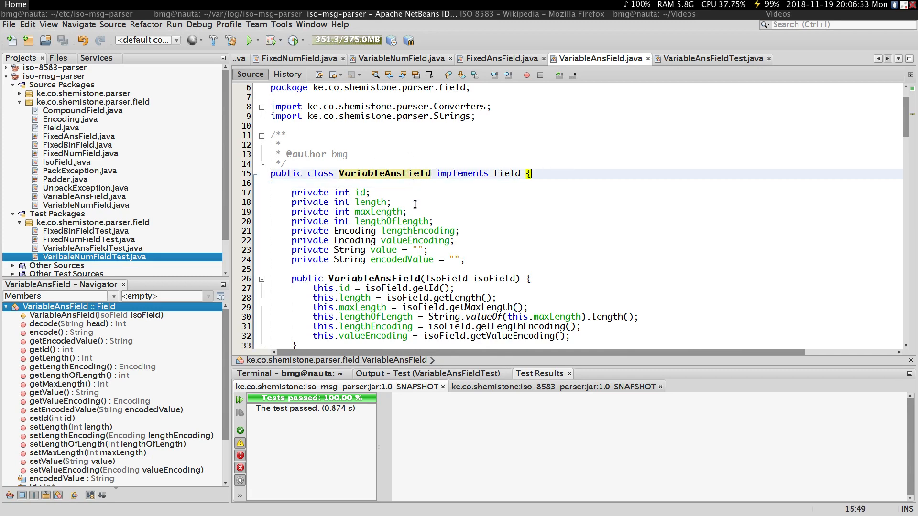
pyautogui.click(387, 202)
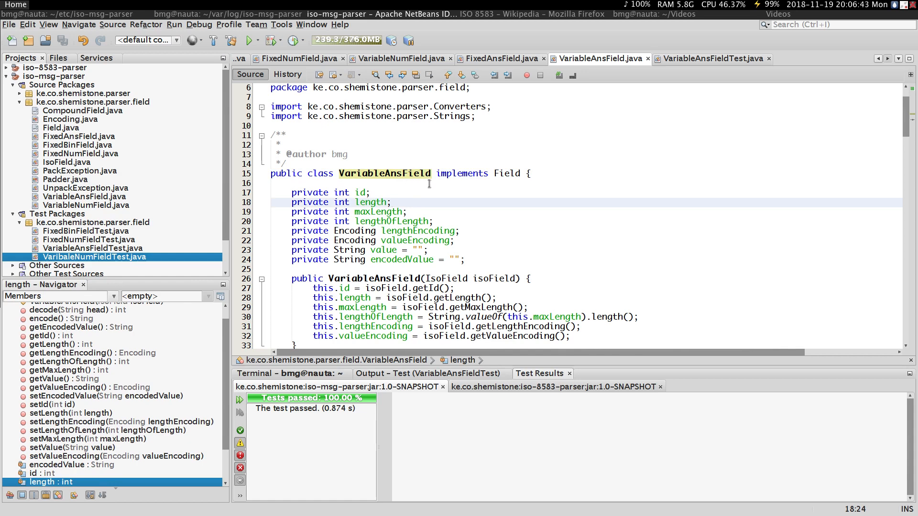
pyautogui.click(421, 183)
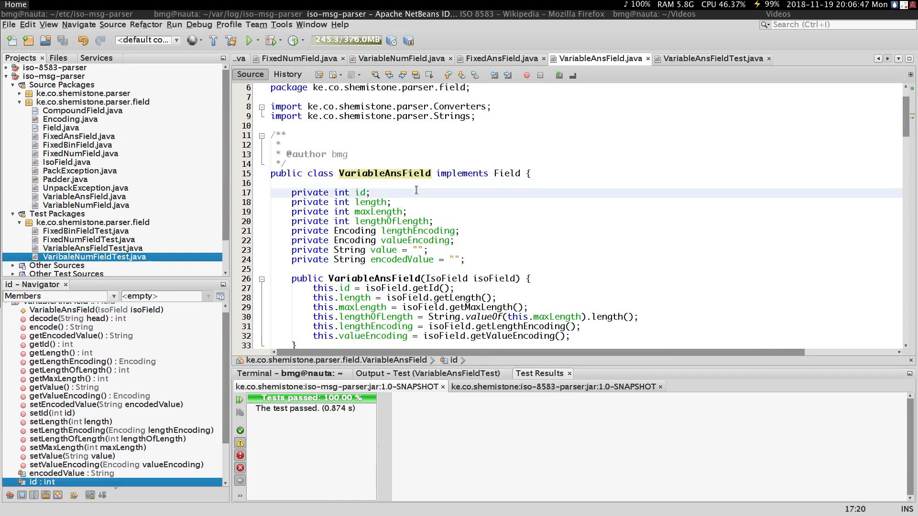
pyautogui.write('//an')
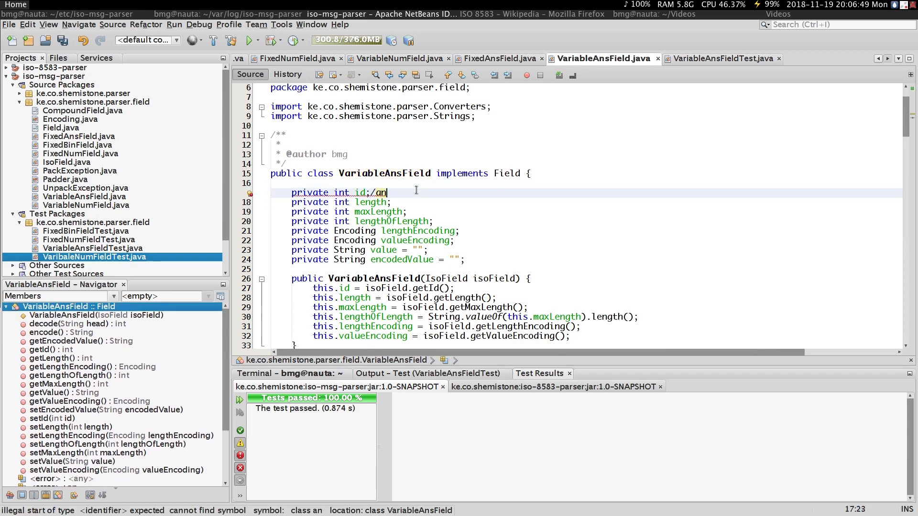
pyautogui.write('s')
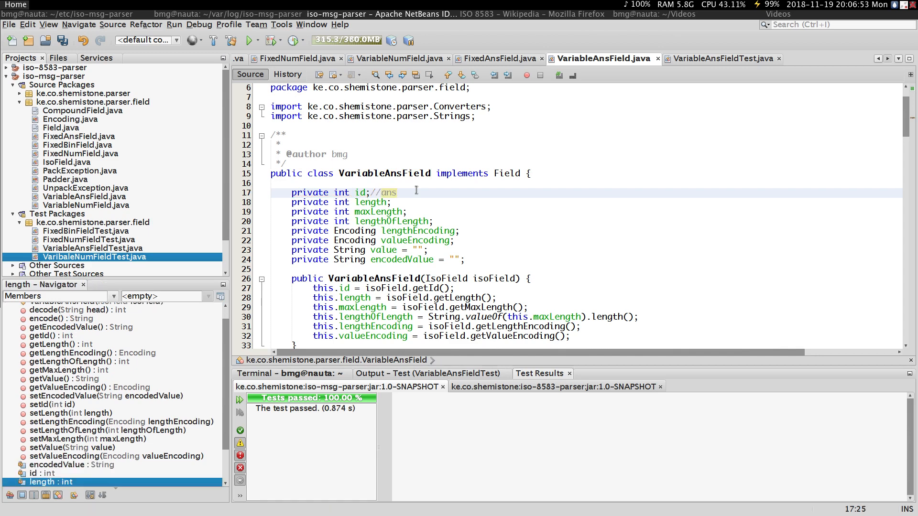
pyautogui.write('.var')
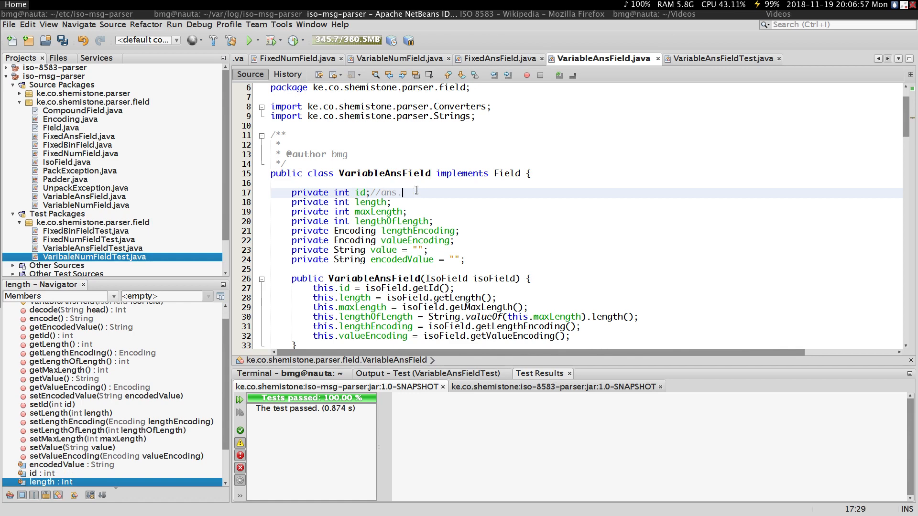
pyautogui.write('12')
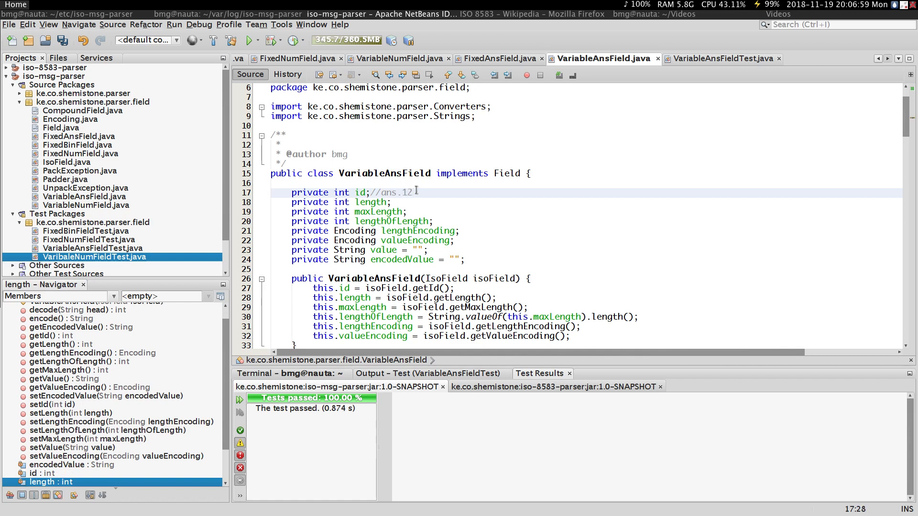
pyautogui.press('BackSpace')
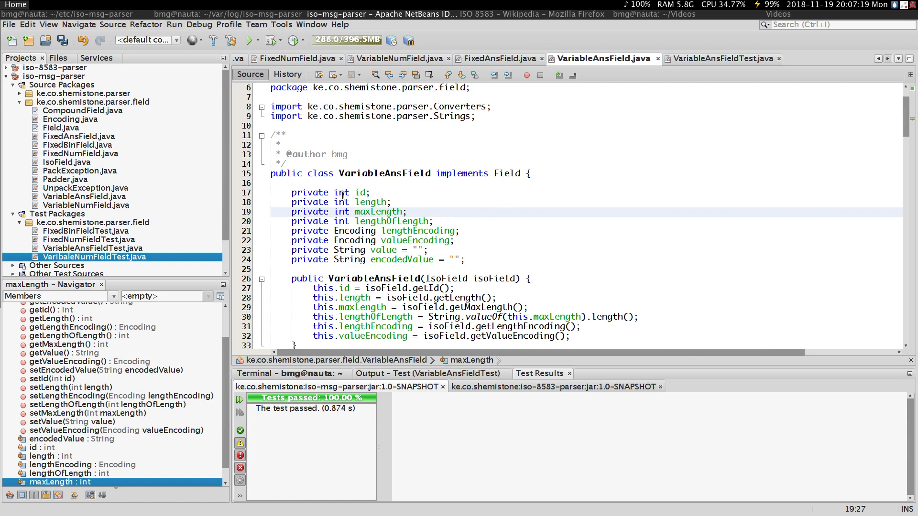
# Move past the valueEncoding field and constructor down to the encode method body
pyautogui.click(405, 211)
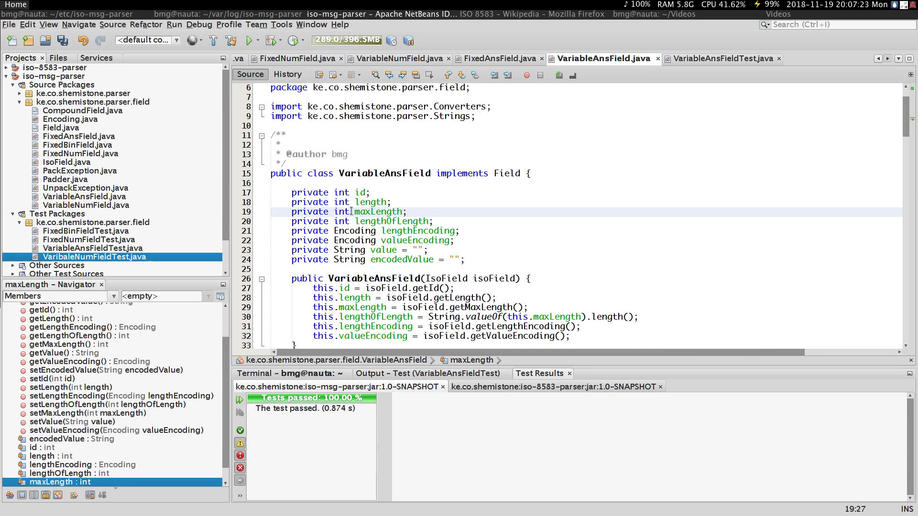
pyautogui.moveTo(476, 253)
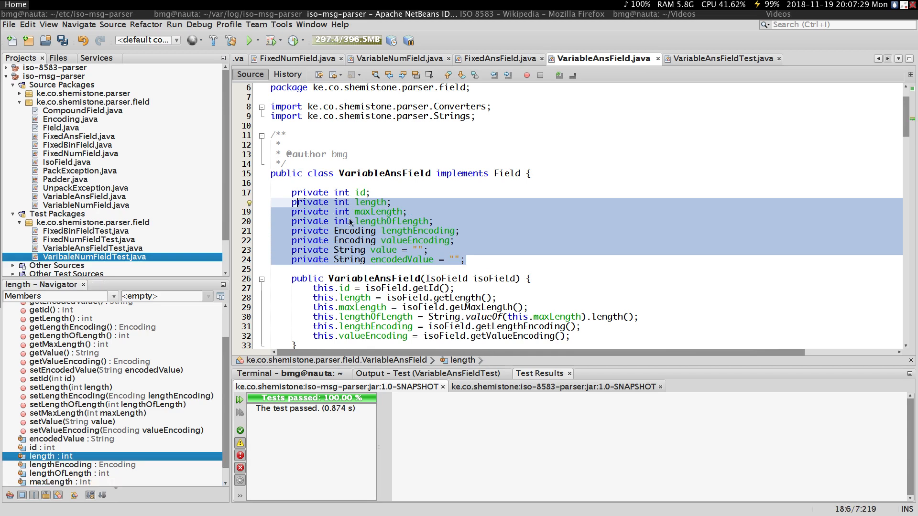
pyautogui.click(416, 240)
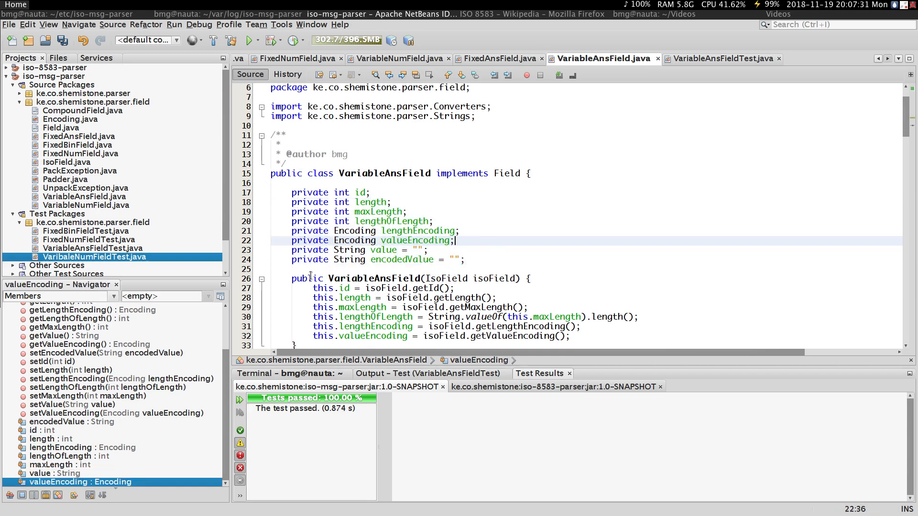
pyautogui.click(317, 278)
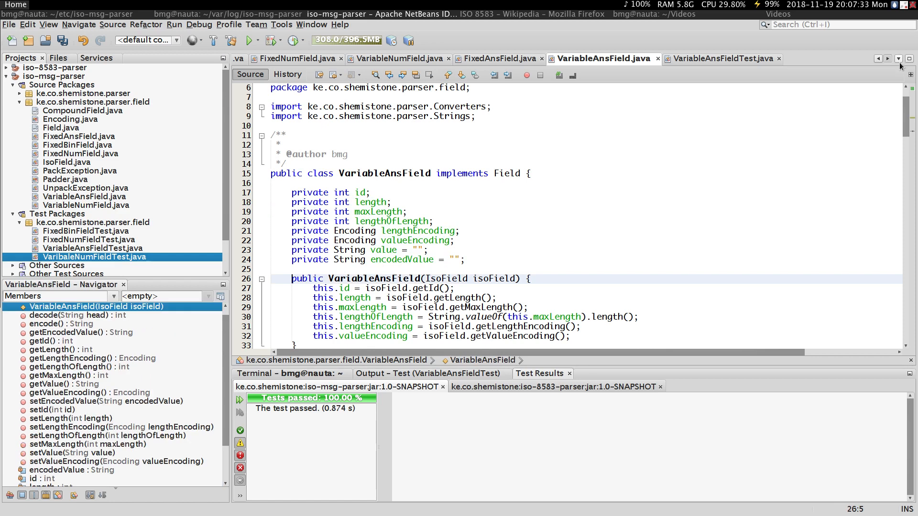
pyautogui.scroll(3)
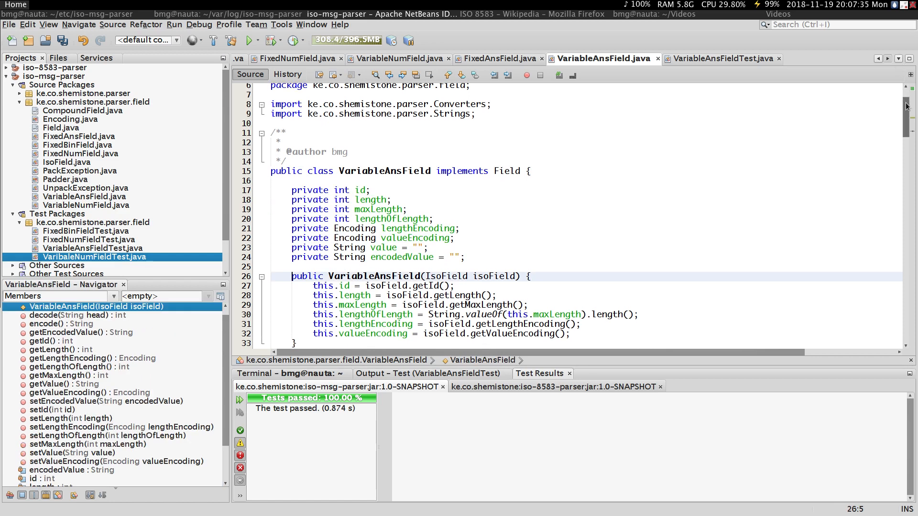
pyautogui.scroll(-3)
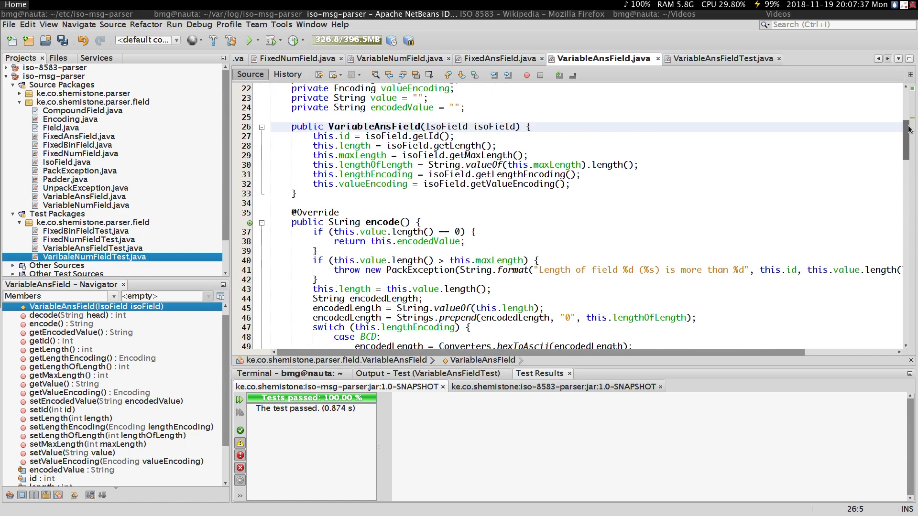
pyautogui.scroll(-3)
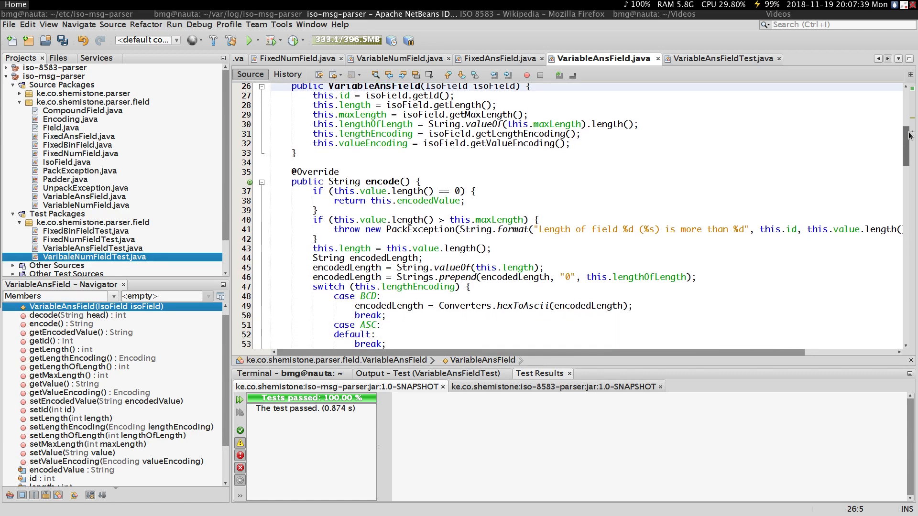
pyautogui.scroll(-3)
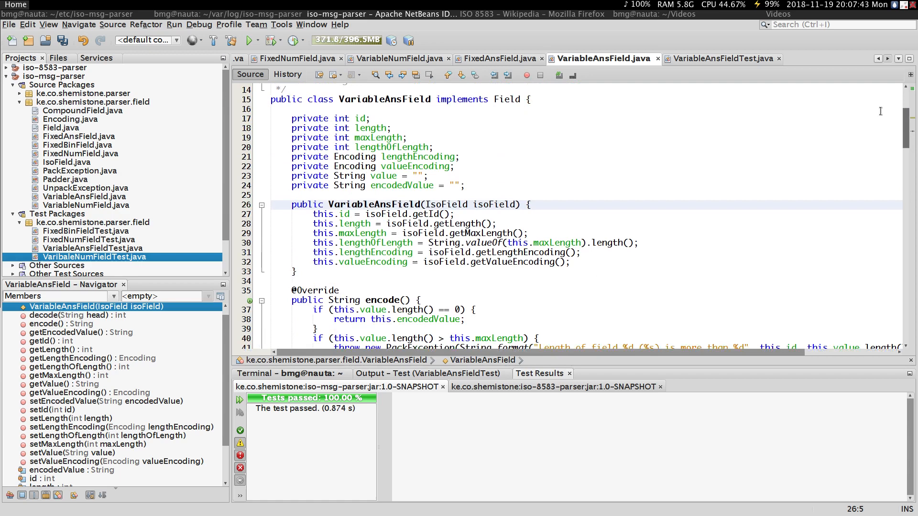
pyautogui.scroll(-3)
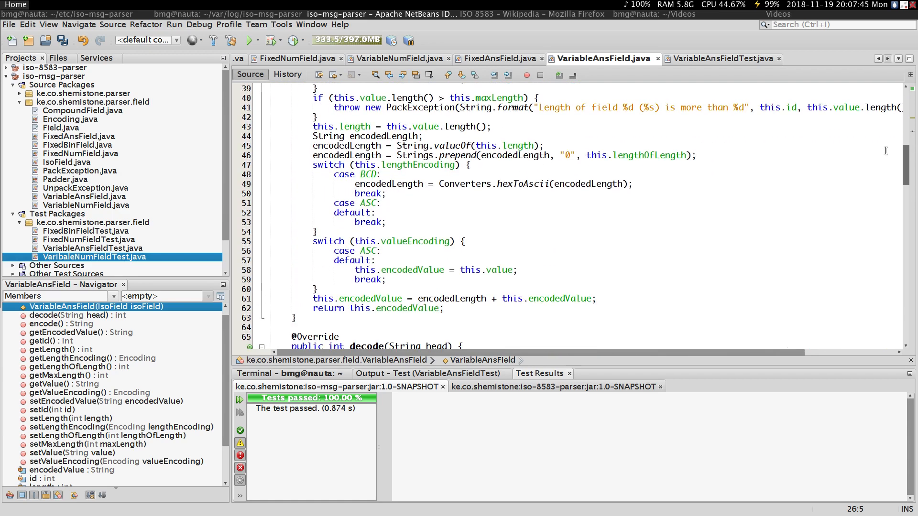
pyautogui.scroll(3)
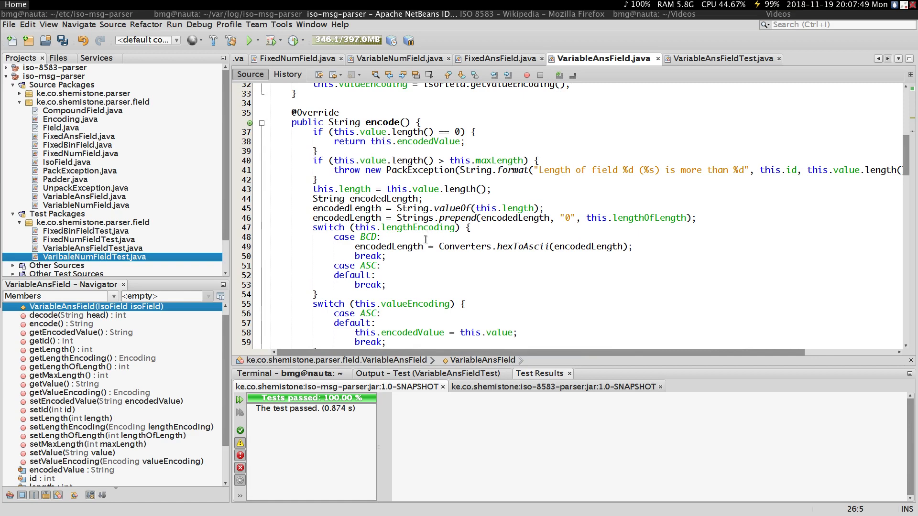
pyautogui.click(330, 287)
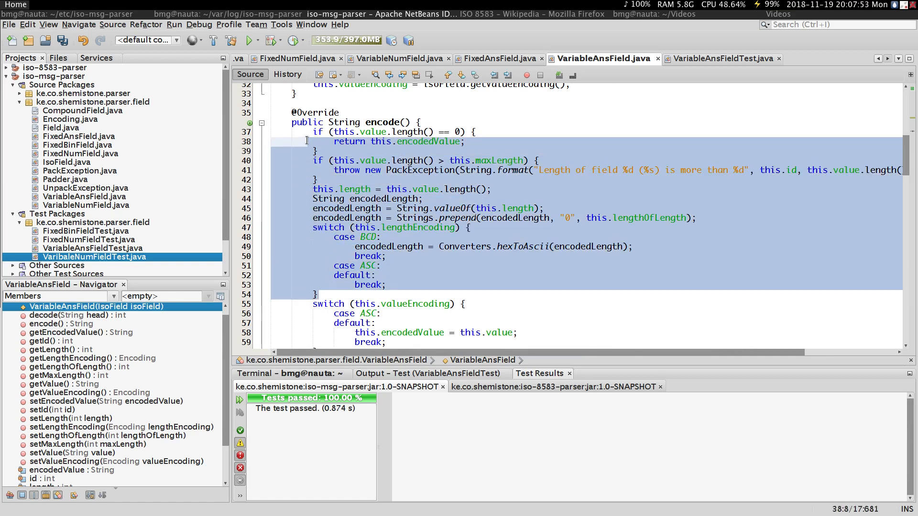
pyautogui.click(320, 132)
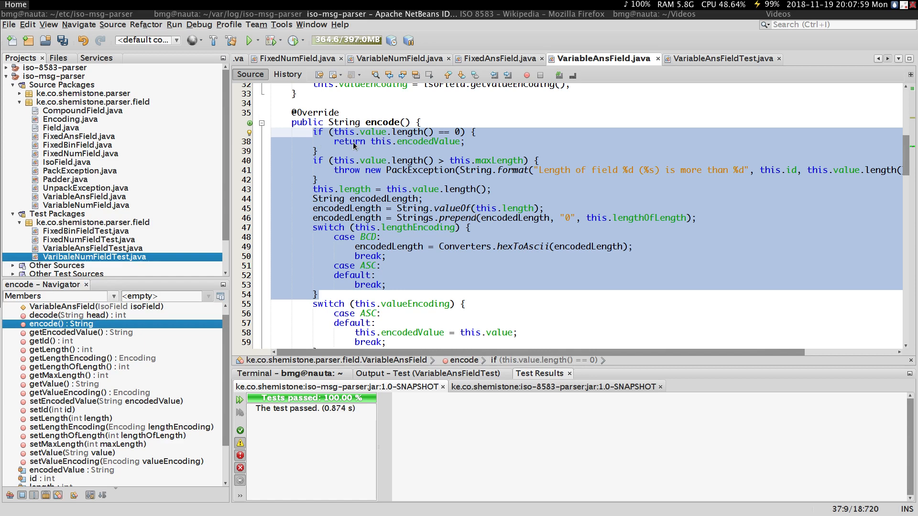
pyautogui.click(377, 294)
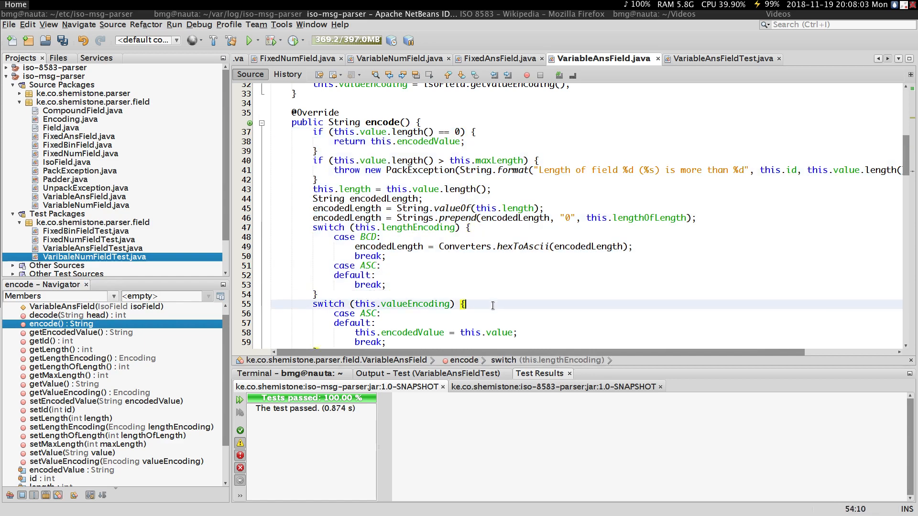
pyautogui.click(466, 304)
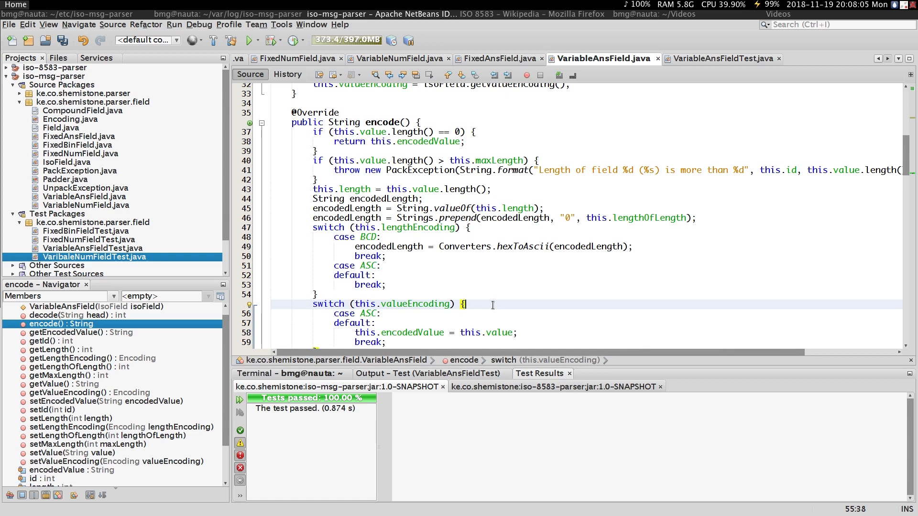
pyautogui.scroll(-3)
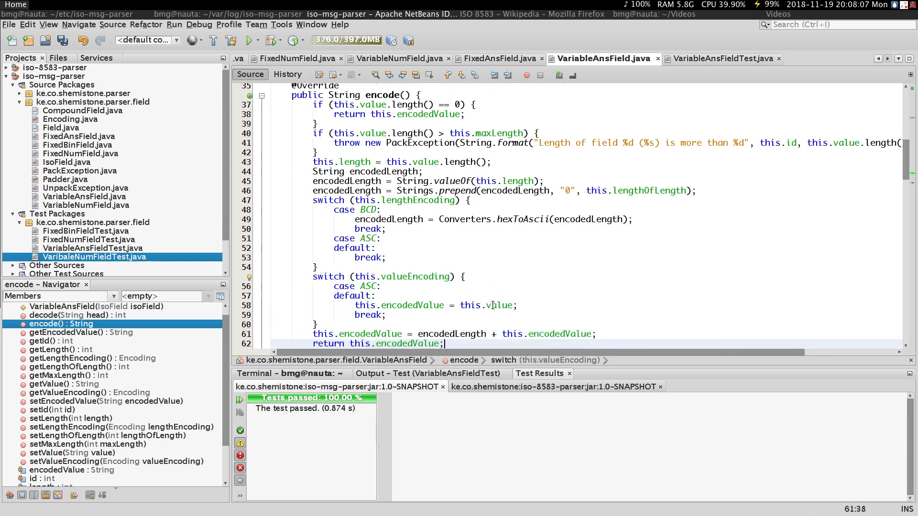
pyautogui.click(78, 315)
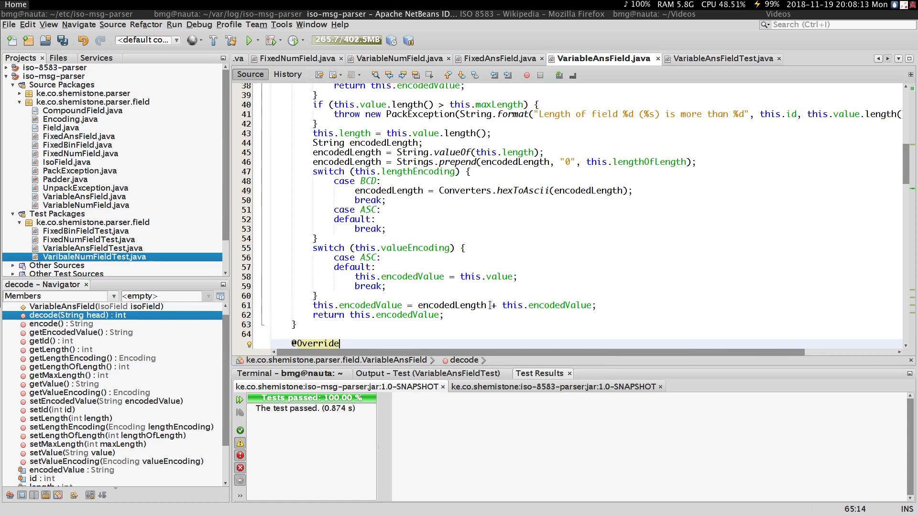
pyautogui.click(397, 248)
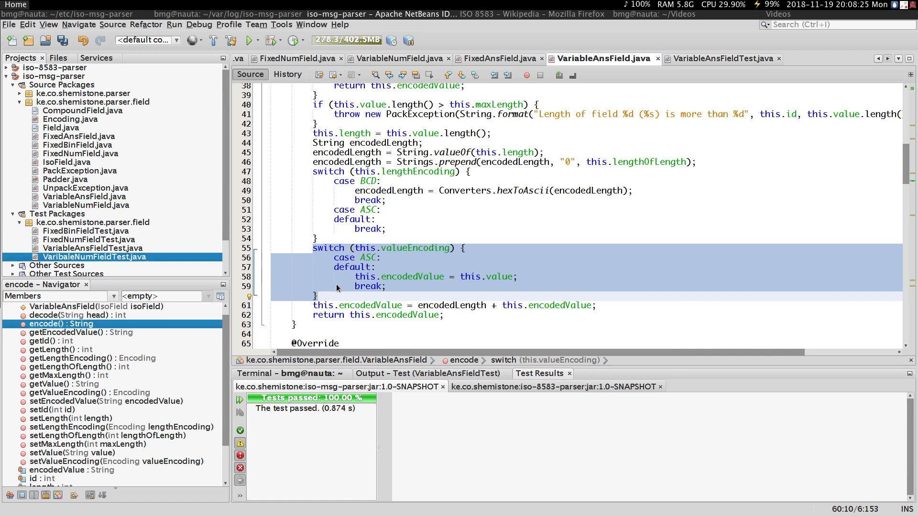
pyautogui.click(399, 257)
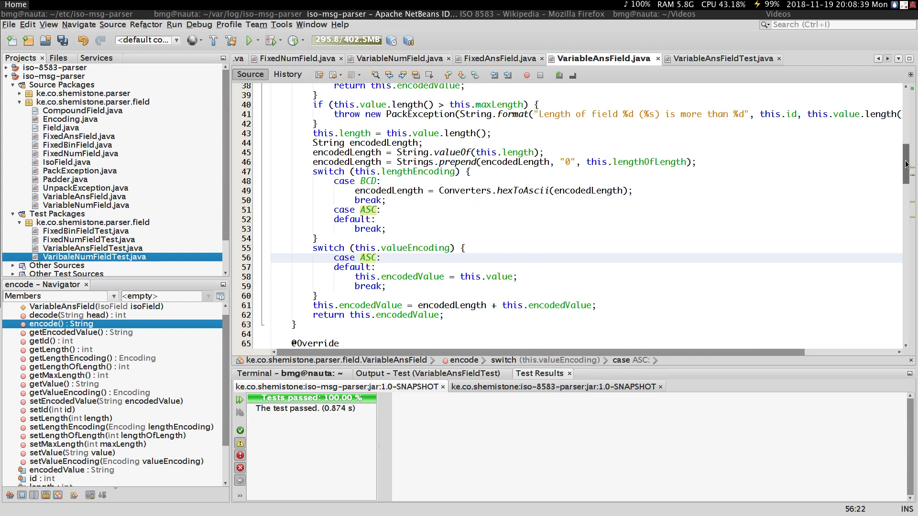
pyautogui.scroll(-3)
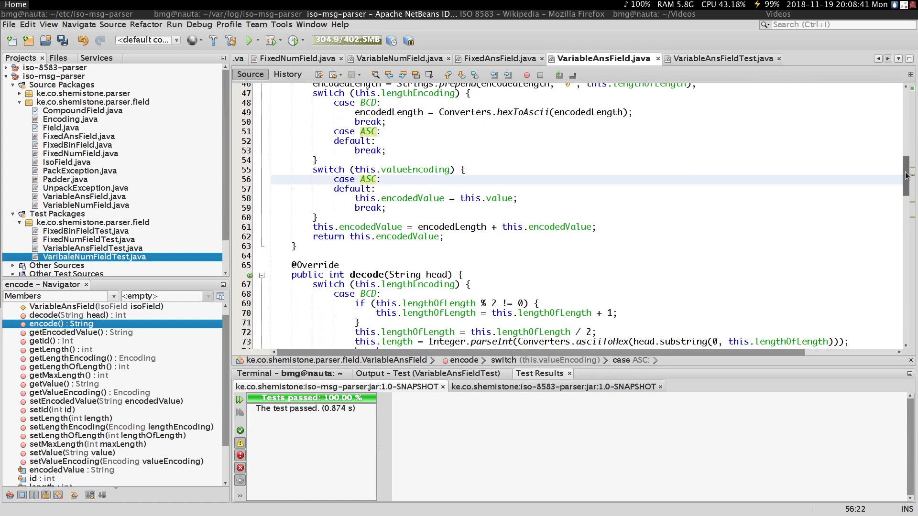
pyautogui.scroll(-3)
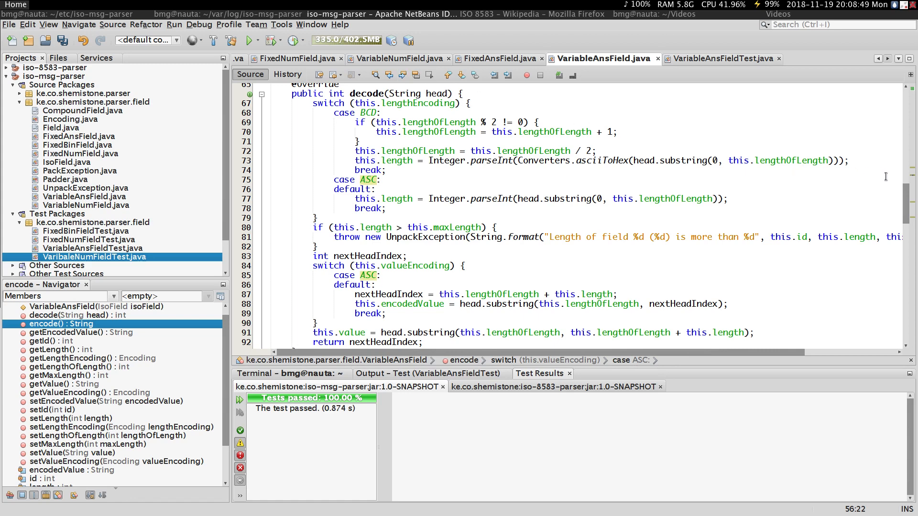
pyautogui.scroll(-3)
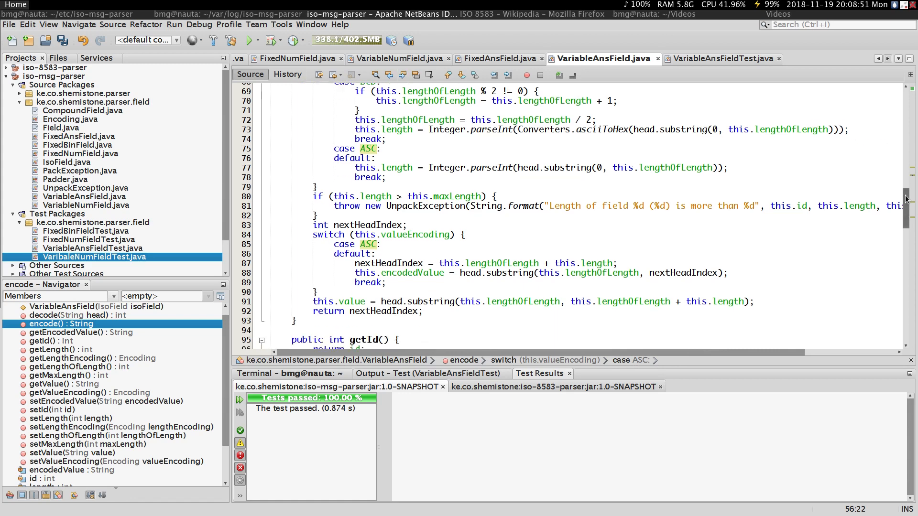
pyautogui.scroll(-3)
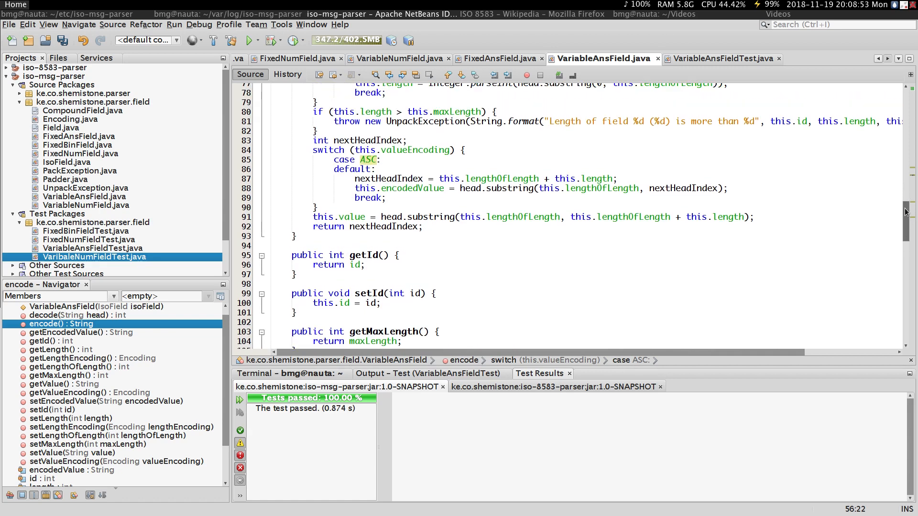
pyautogui.scroll(3)
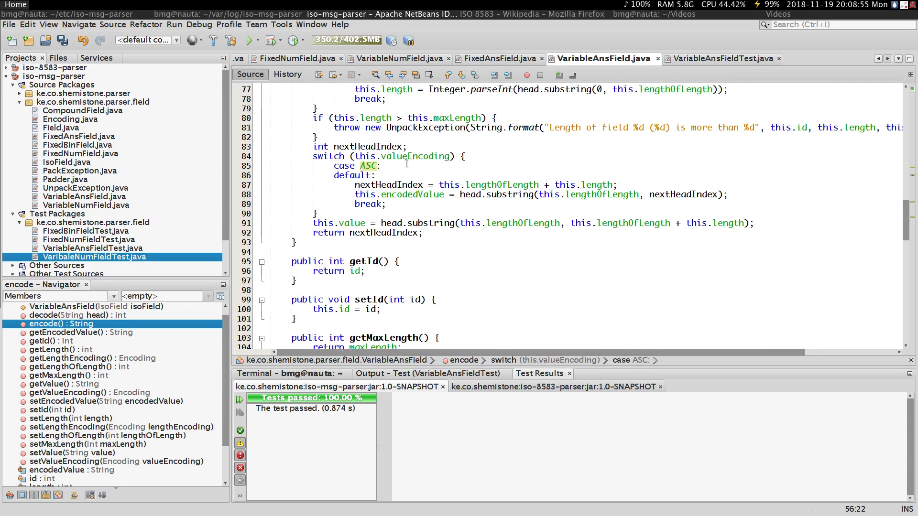
pyautogui.click(361, 165)
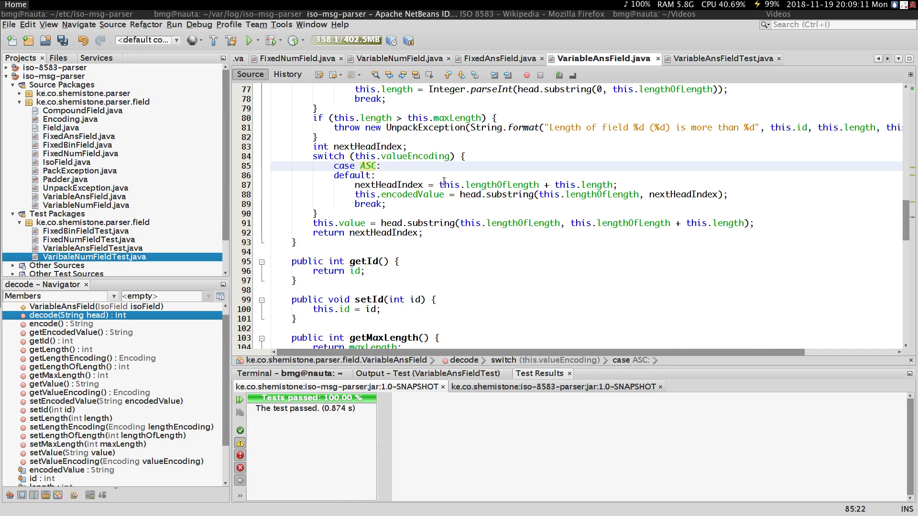
pyautogui.click(491, 156)
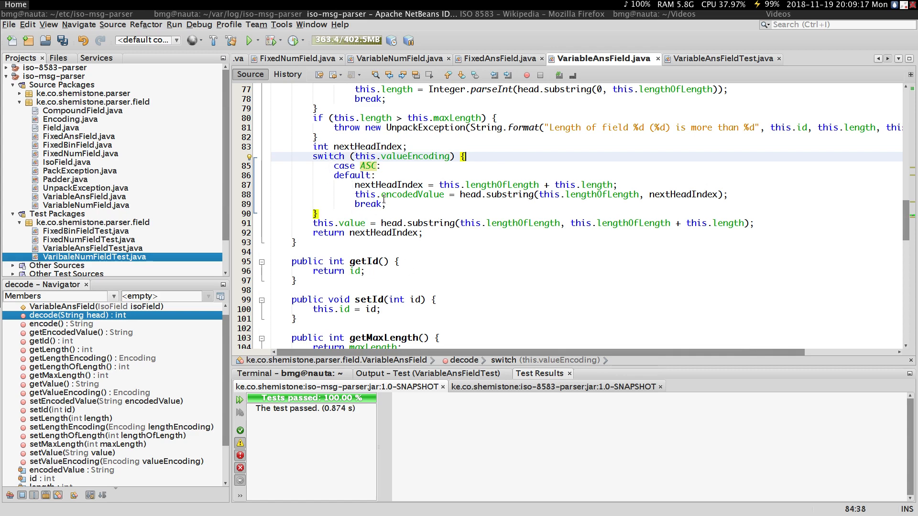
pyautogui.moveTo(823, 190)
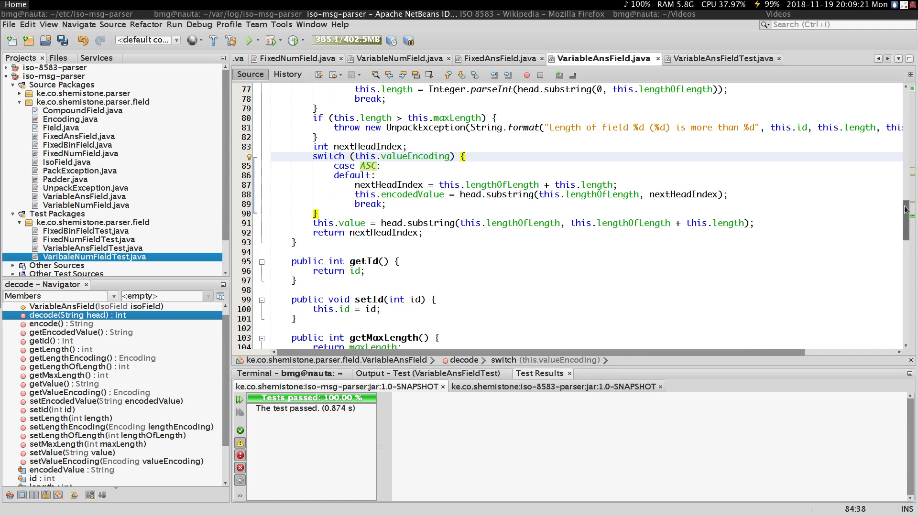
pyautogui.scroll(3)
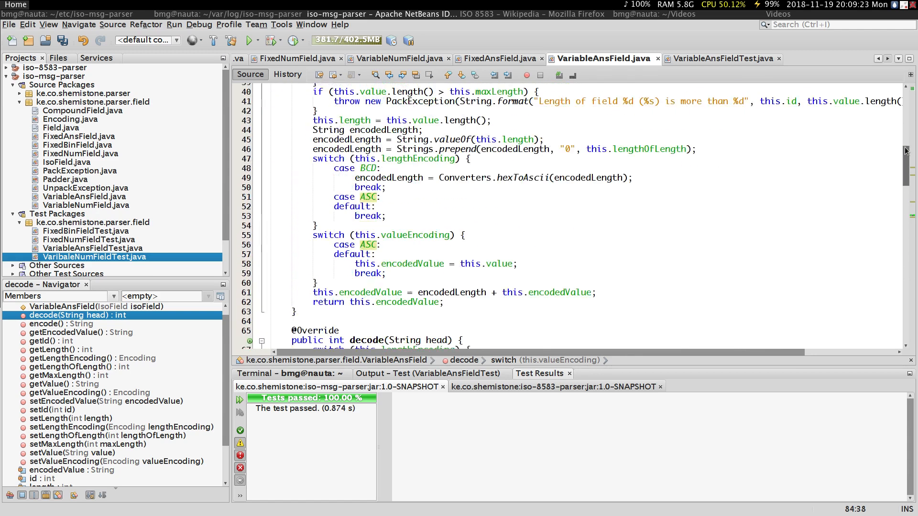
pyautogui.scroll(3)
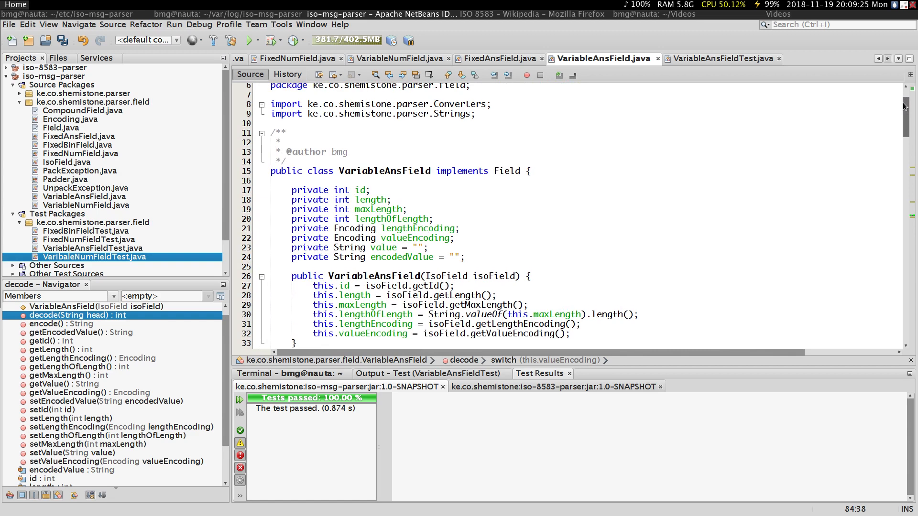
pyautogui.scroll(3)
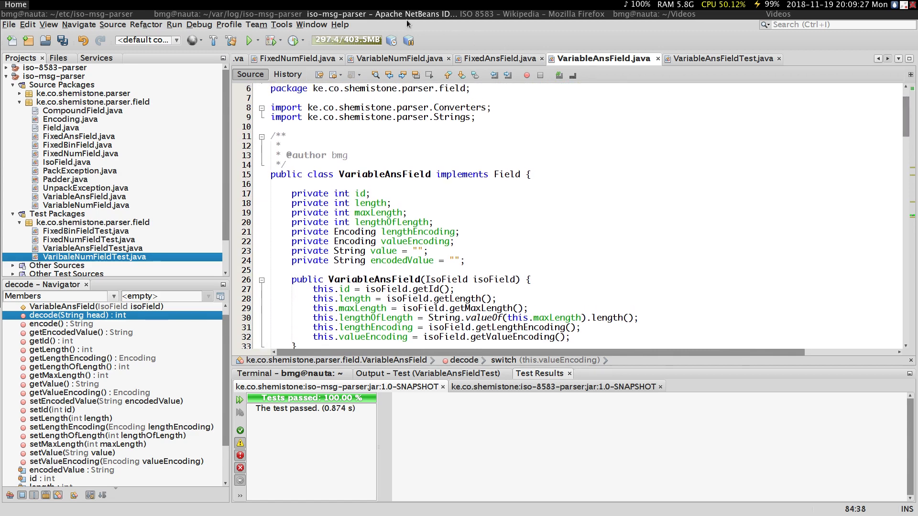
pyautogui.moveTo(506, 11)
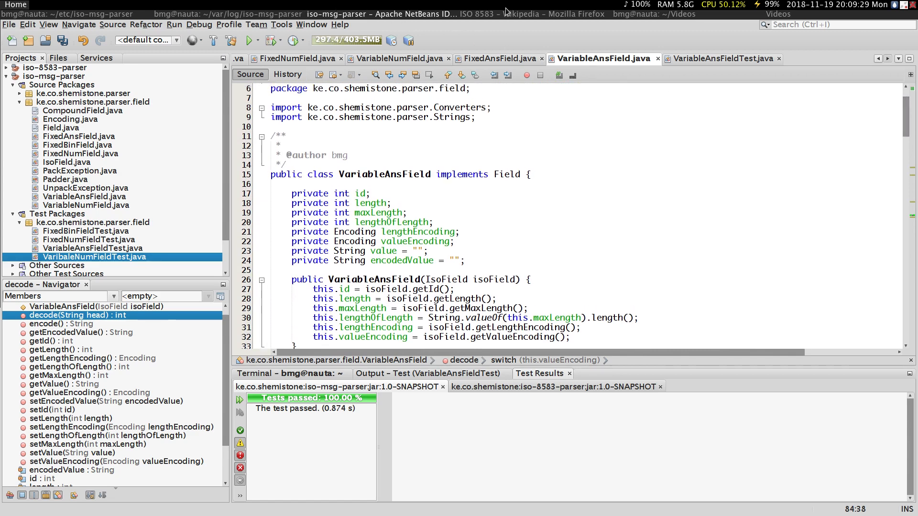
pyautogui.click(533, 13)
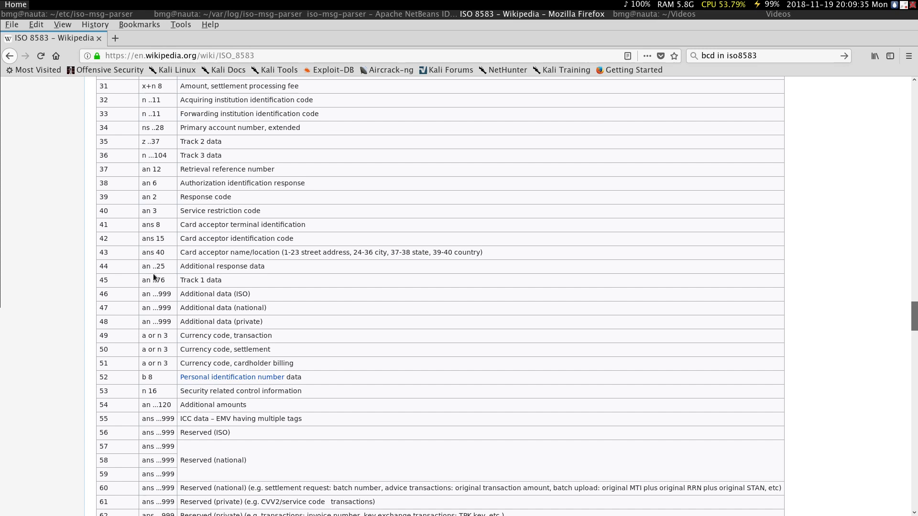
pyautogui.moveTo(778, 274)
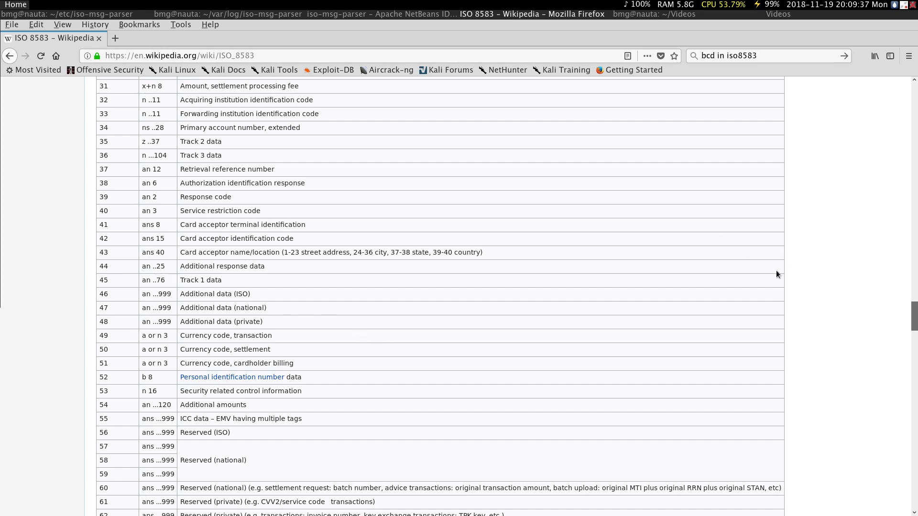
pyautogui.moveTo(250, 338)
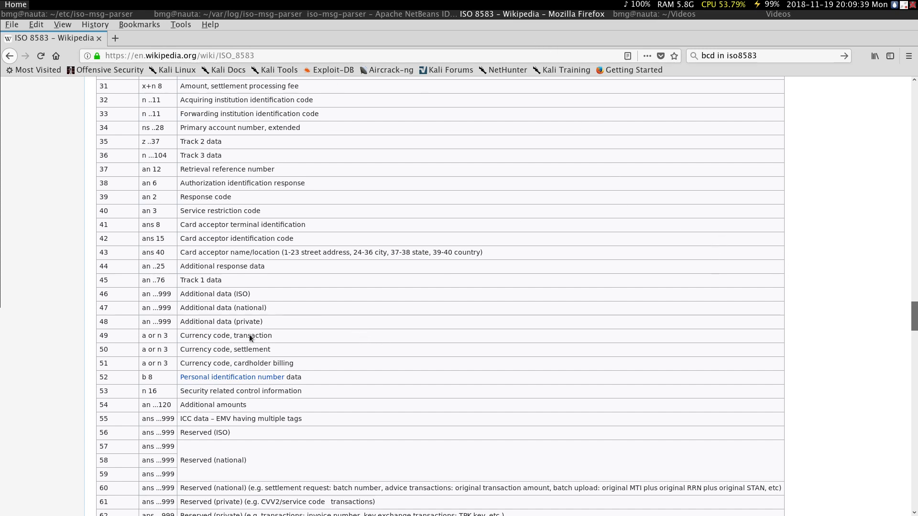
pyautogui.moveTo(419, 17)
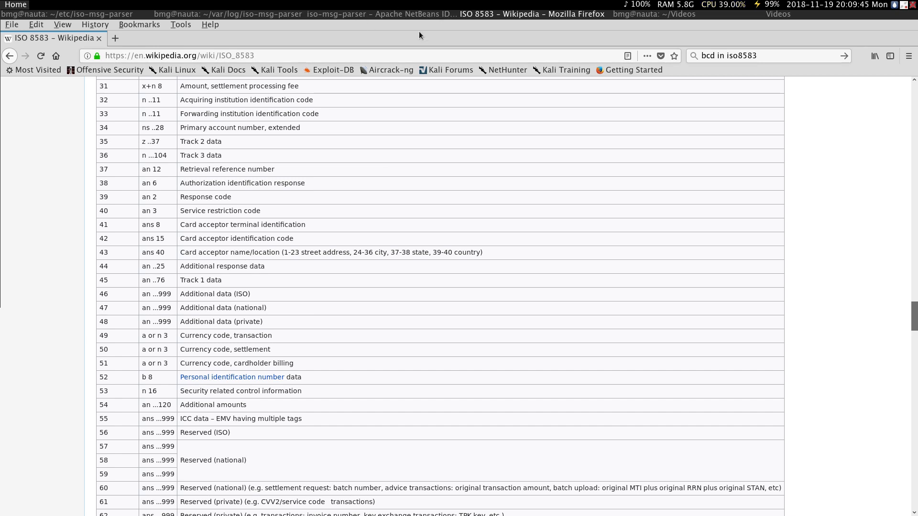
pyautogui.moveTo(433, 22)
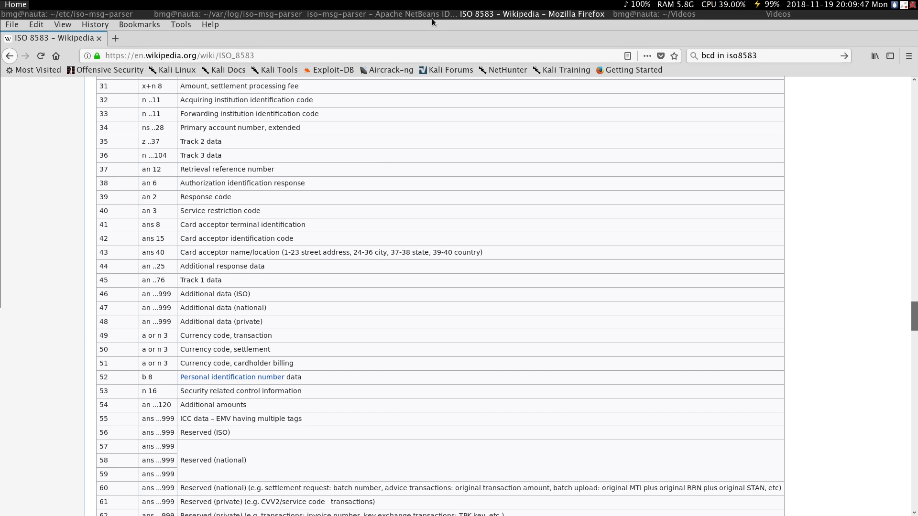
pyautogui.moveTo(491, 16)
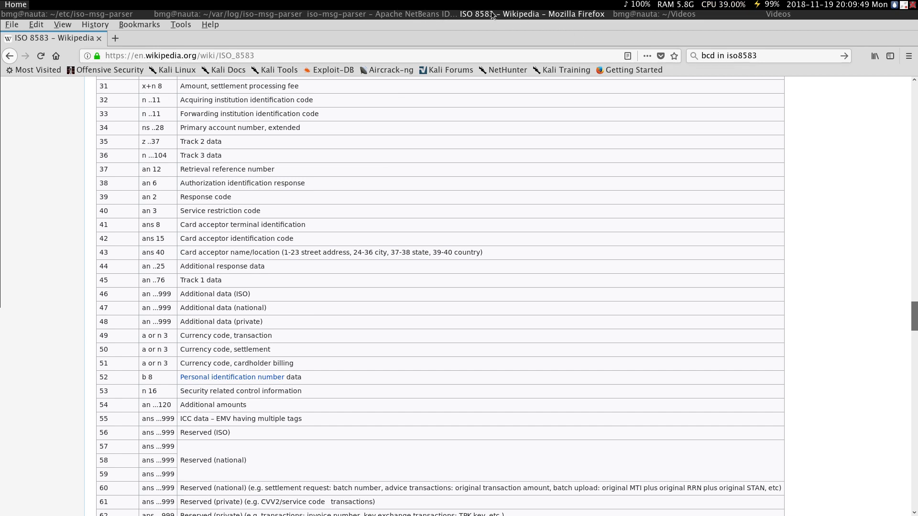
pyautogui.moveTo(260, 139)
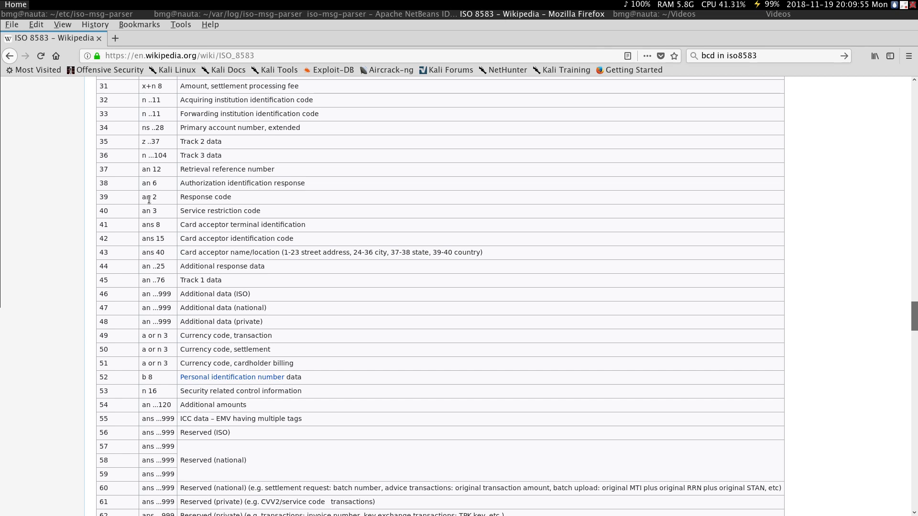
pyautogui.moveTo(198, 193)
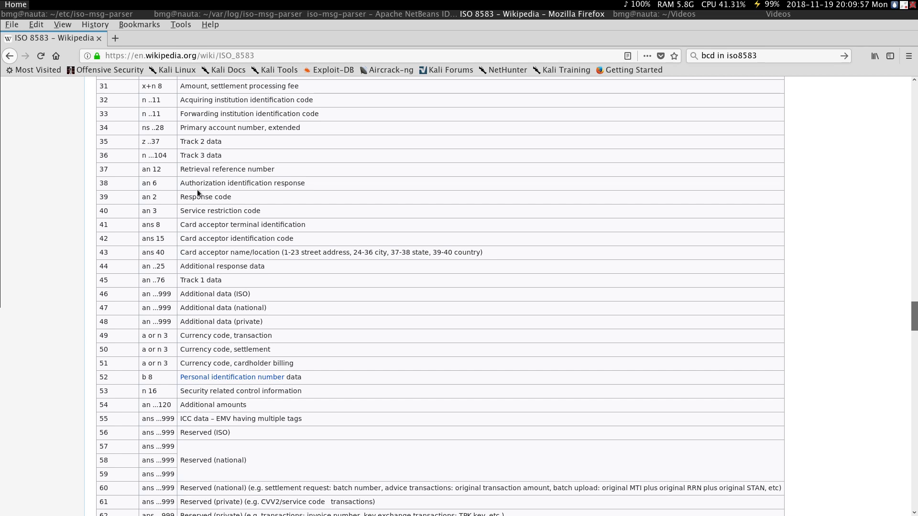
pyautogui.moveTo(298, 466)
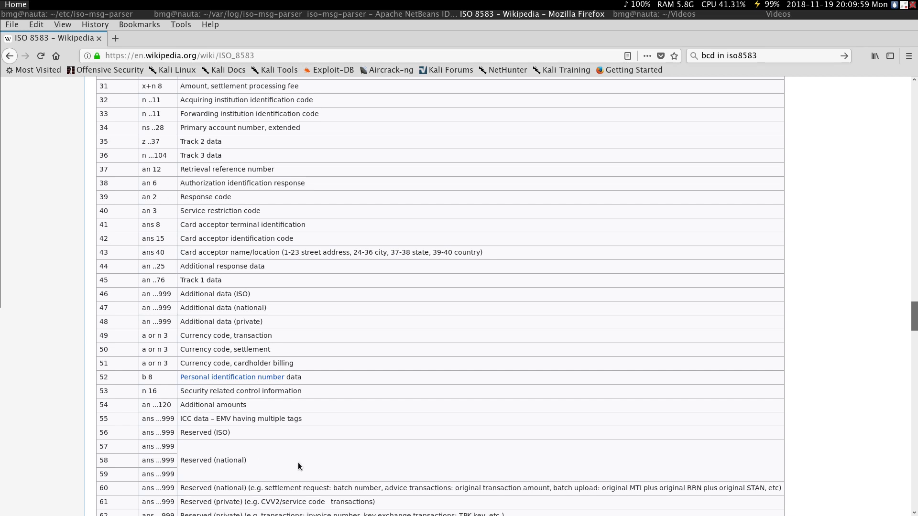
pyautogui.moveTo(131, 132)
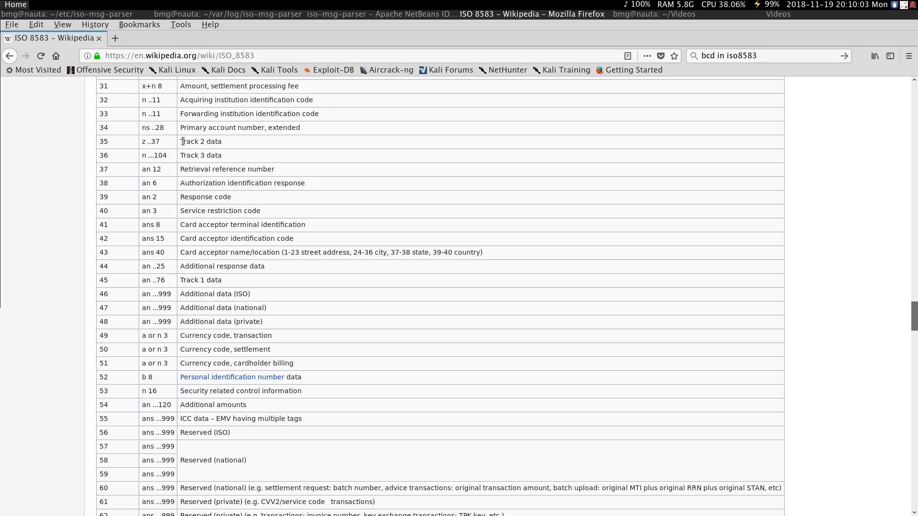
pyautogui.moveTo(235, 143)
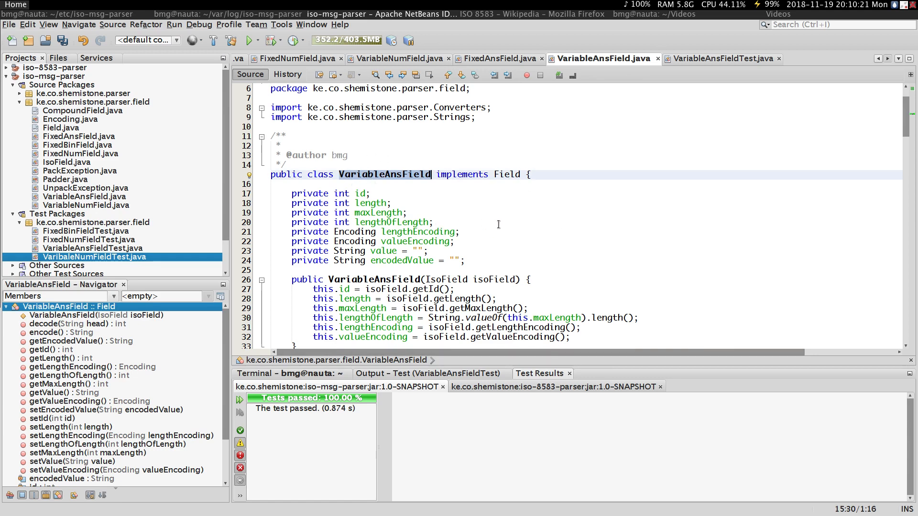
# Review testEncode in VariableAnsFieldTest.java, then bring up the ISO 8583 reference page
pyautogui.click(433, 222)
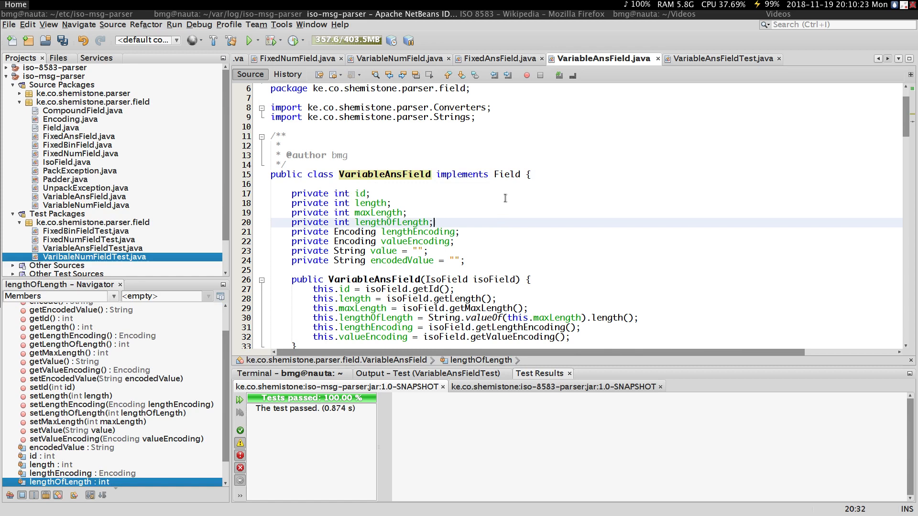
pyautogui.click(723, 59)
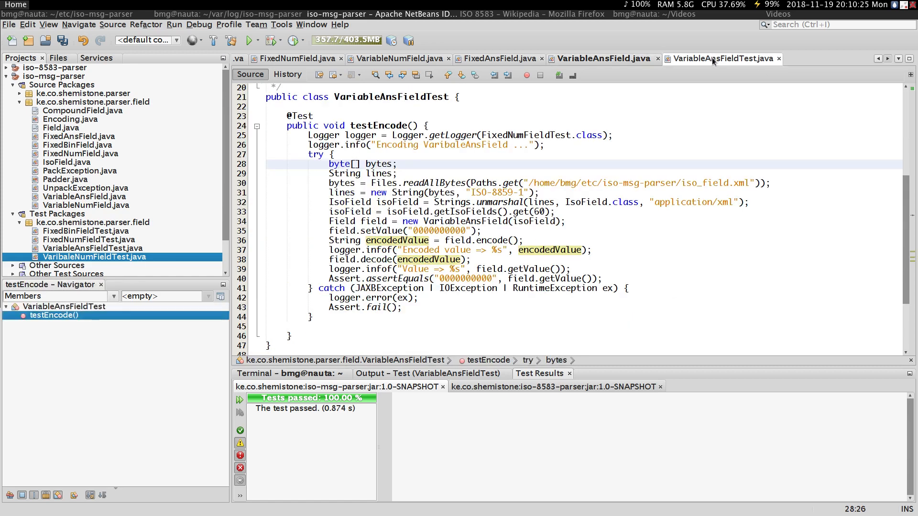
pyautogui.click(428, 126)
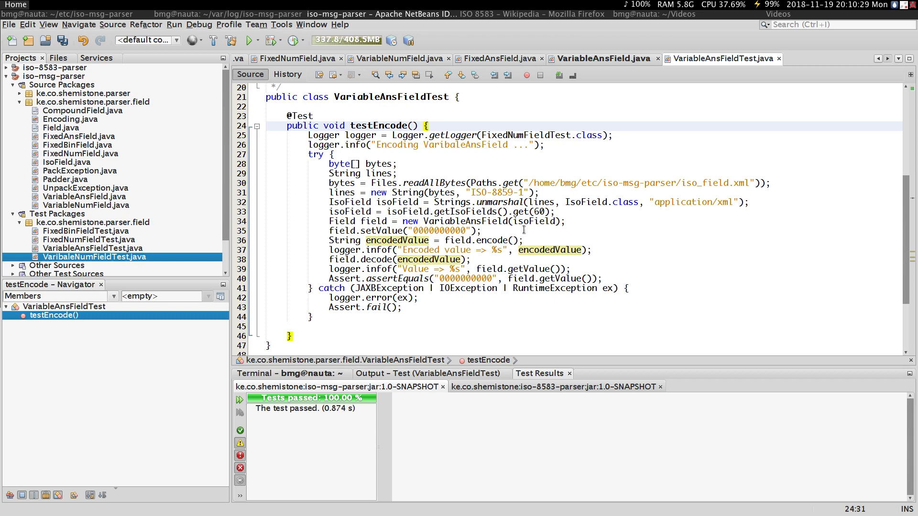
pyautogui.click(363, 163)
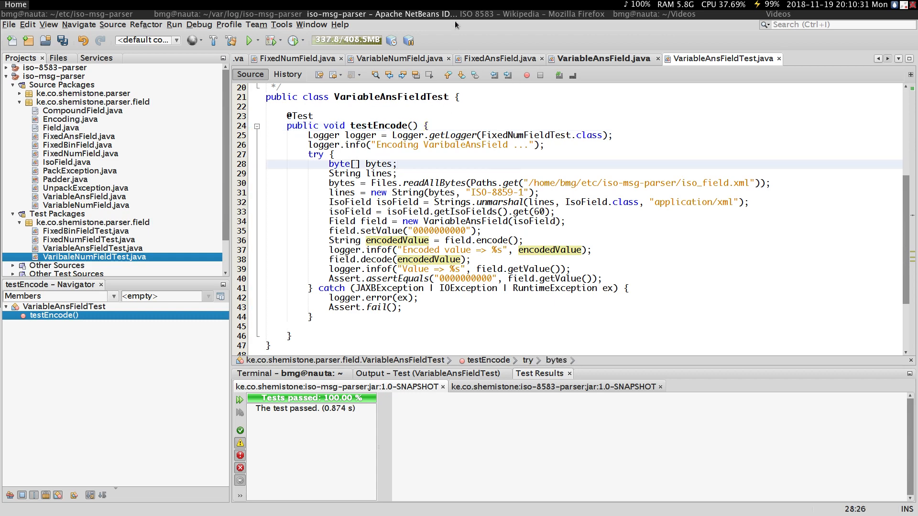
pyautogui.moveTo(491, 17)
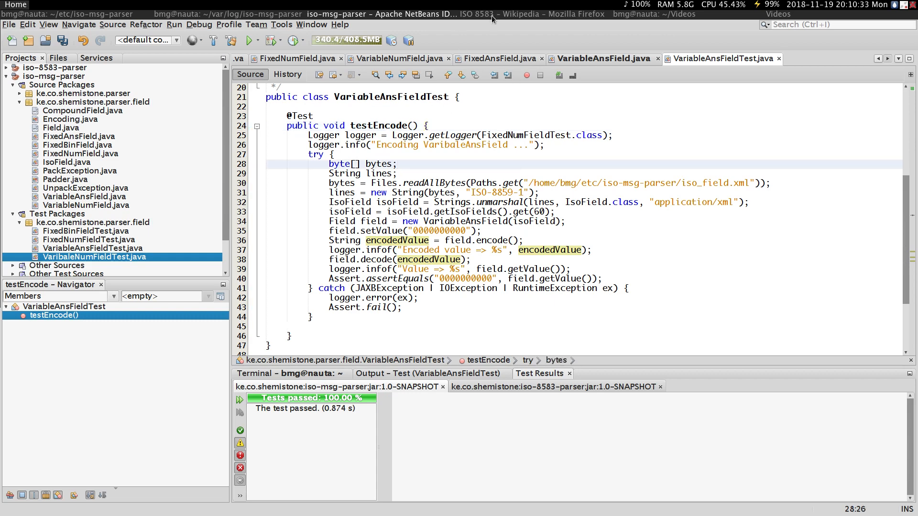
pyautogui.click(556, 14)
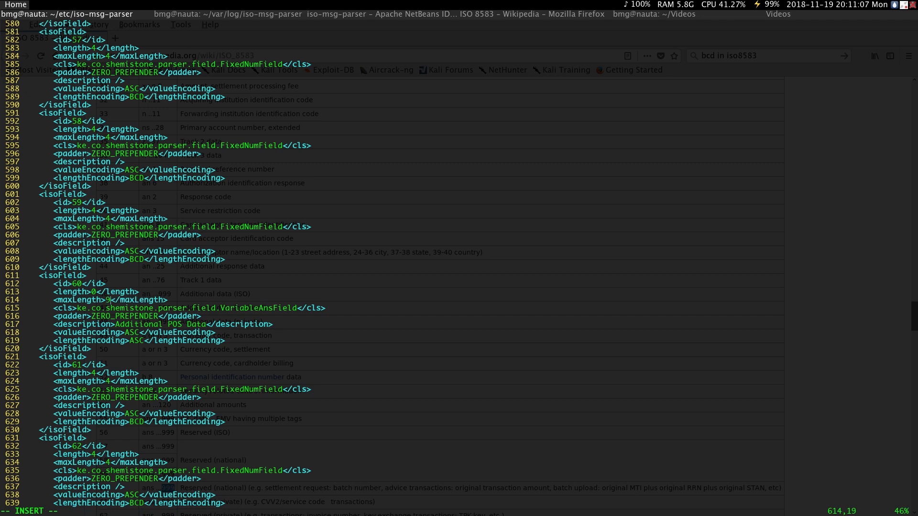
# Raise field 60's maxLength in iso_field.xml to 999
pyautogui.write('99')
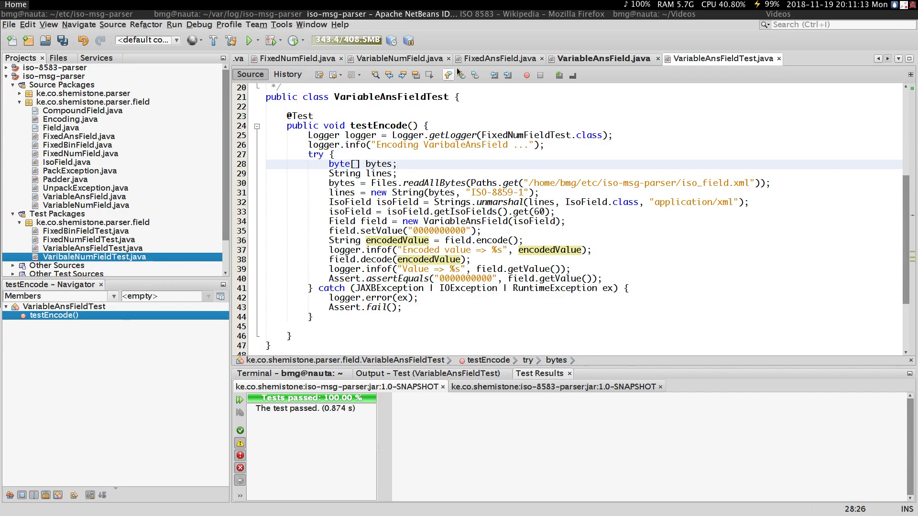
# Check field 60's 999 maximum length in the ISO 8583 table and return to NetBeans
pyautogui.click(519, 14)
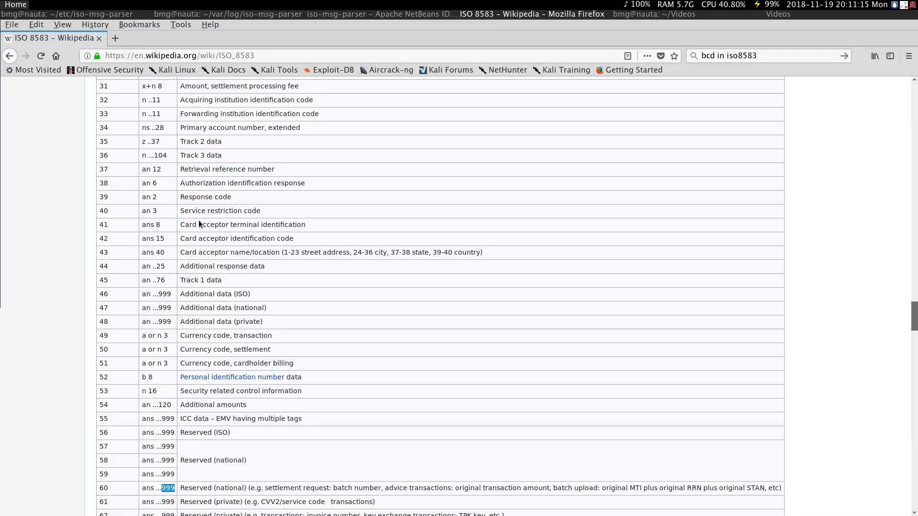
pyautogui.moveTo(148, 495)
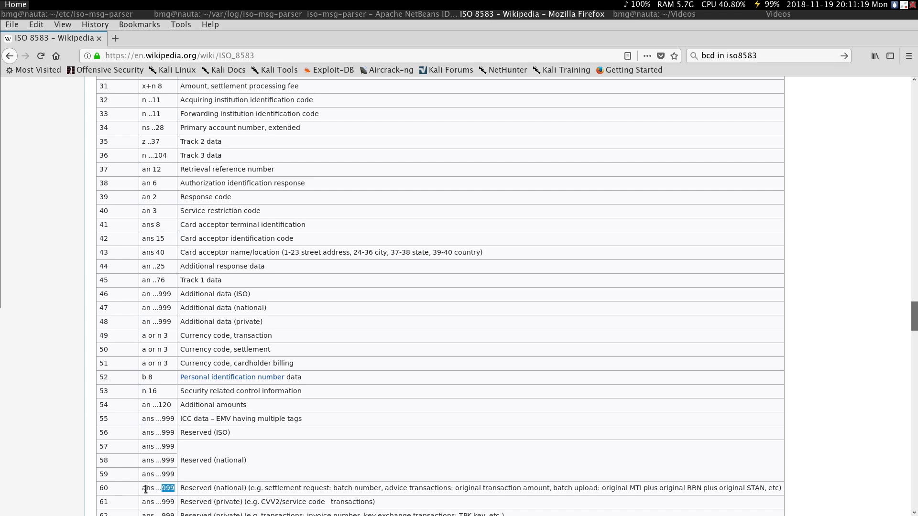
pyautogui.click(147, 488)
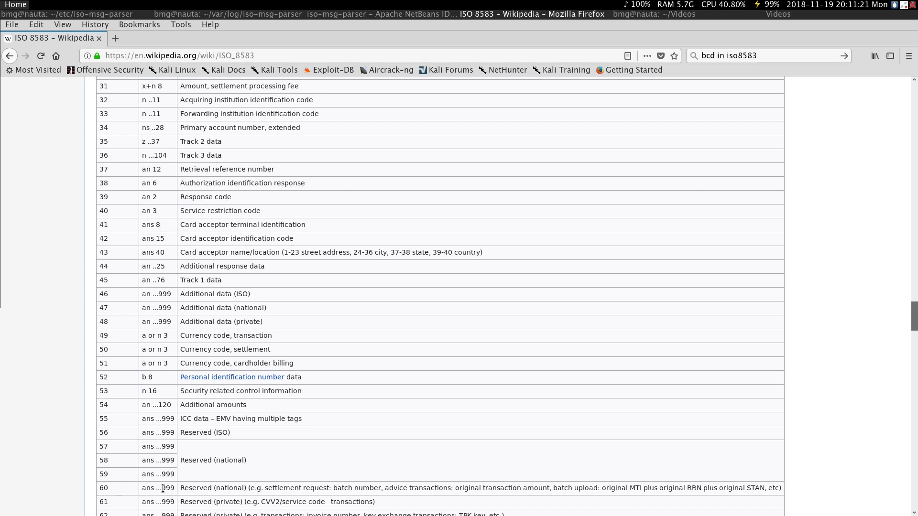
pyautogui.doubleClick(170, 489)
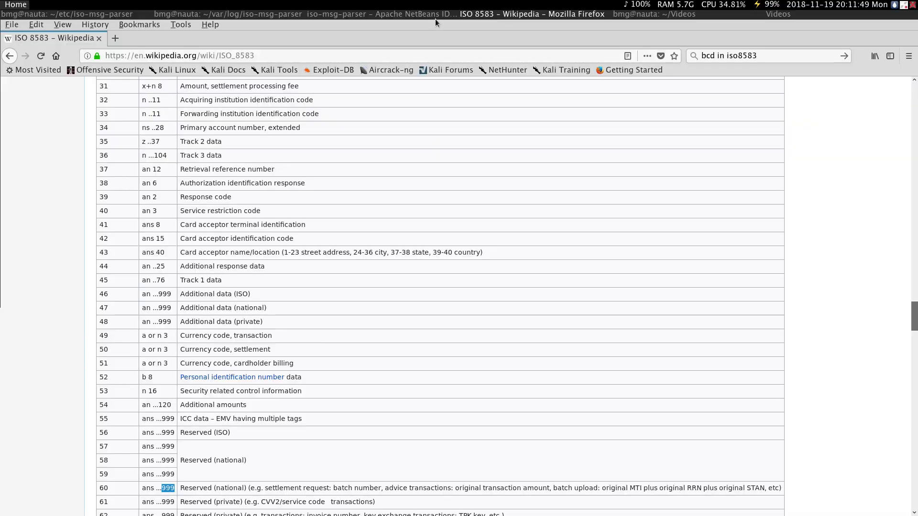
pyautogui.click(385, 13)
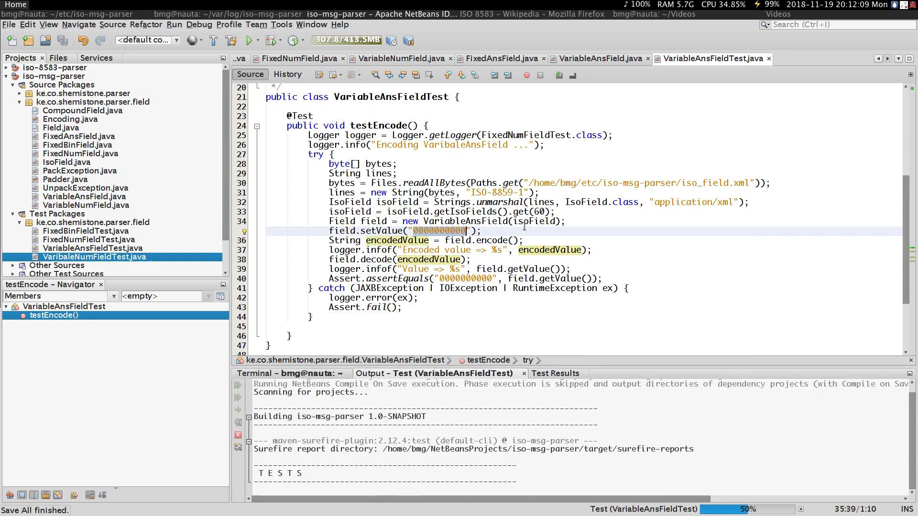
# Maximize the Output window to read the VariableAnsFieldTest build and test results, then restore it
pyautogui.click(555, 374)
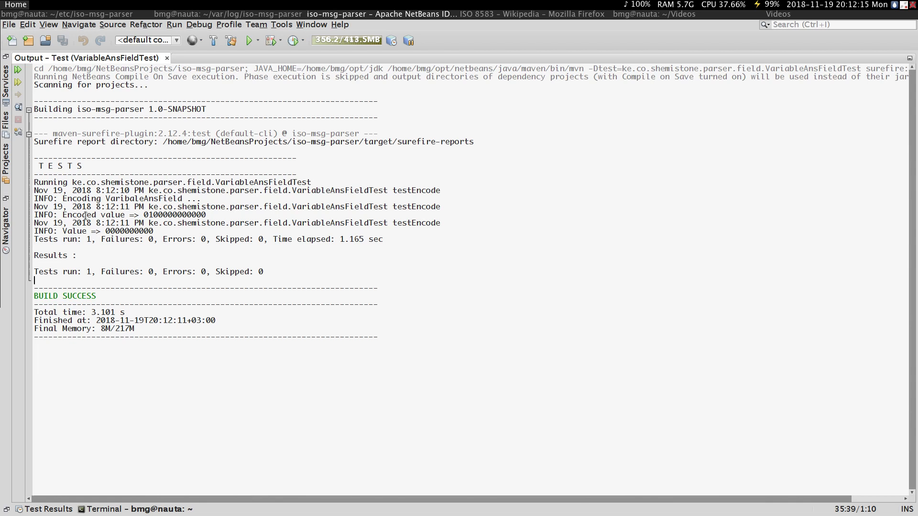
pyautogui.doubleClick(151, 215)
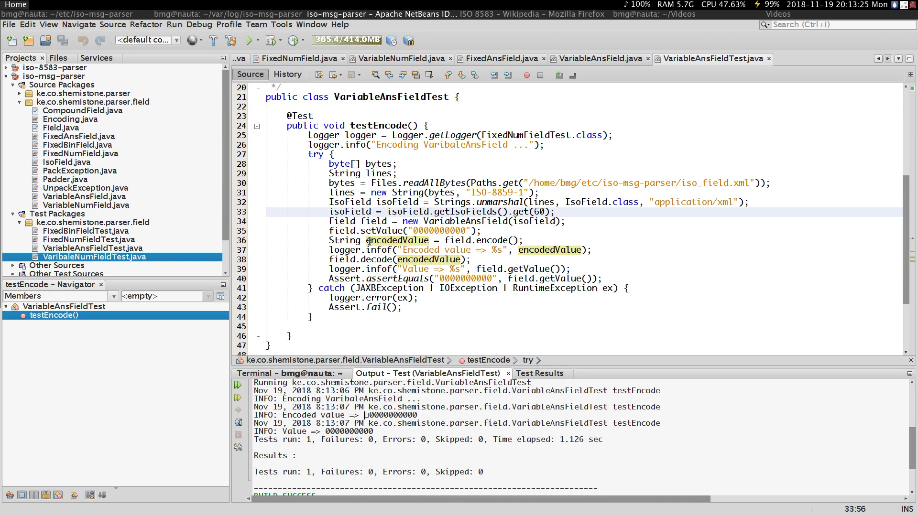
# Return focus to the testEncode source after the BCD-length test run passes
pyautogui.click(398, 164)
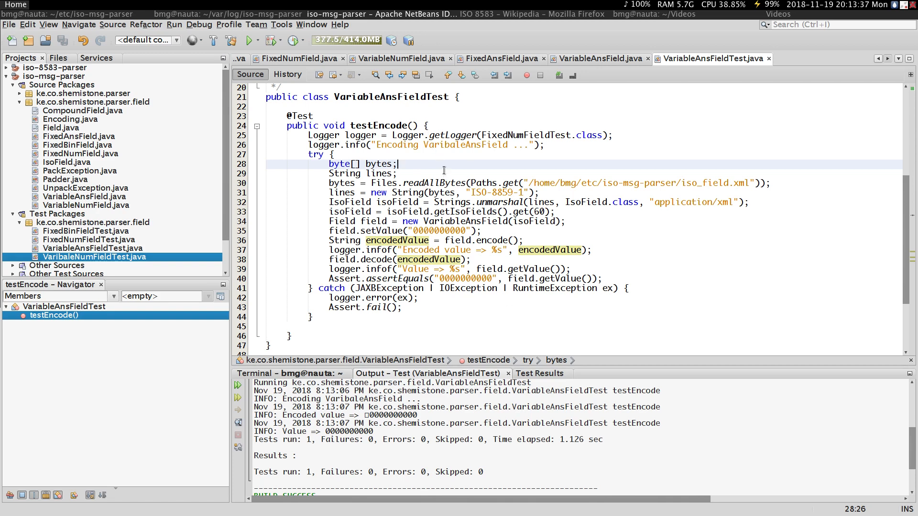
pyautogui.moveTo(532, 134)
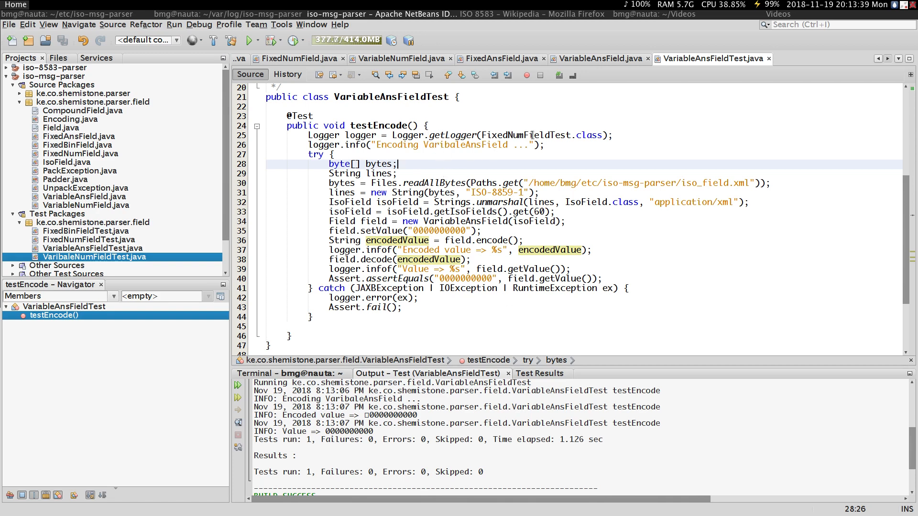